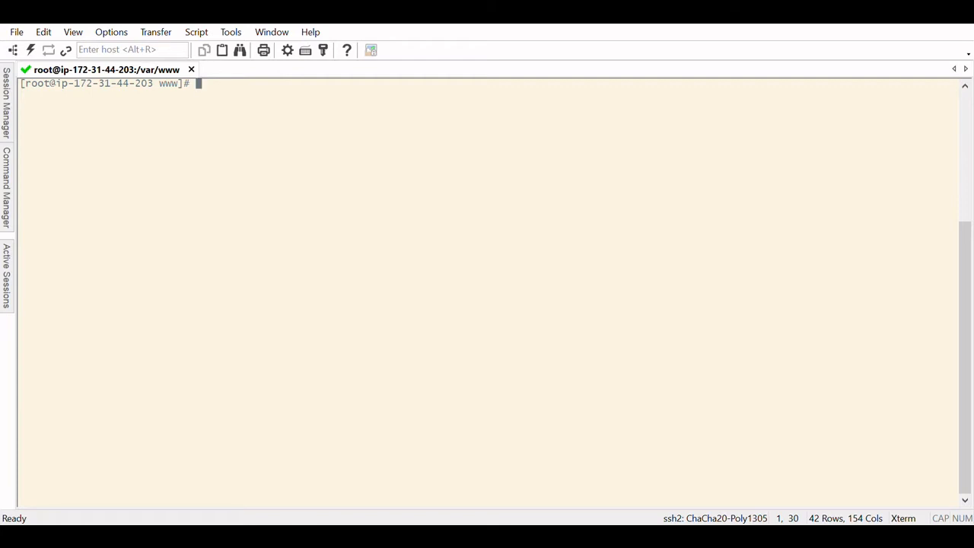
Create the example directory with mkdir in /var/www and list it beside cgi-bin and html.
text(ls -l)
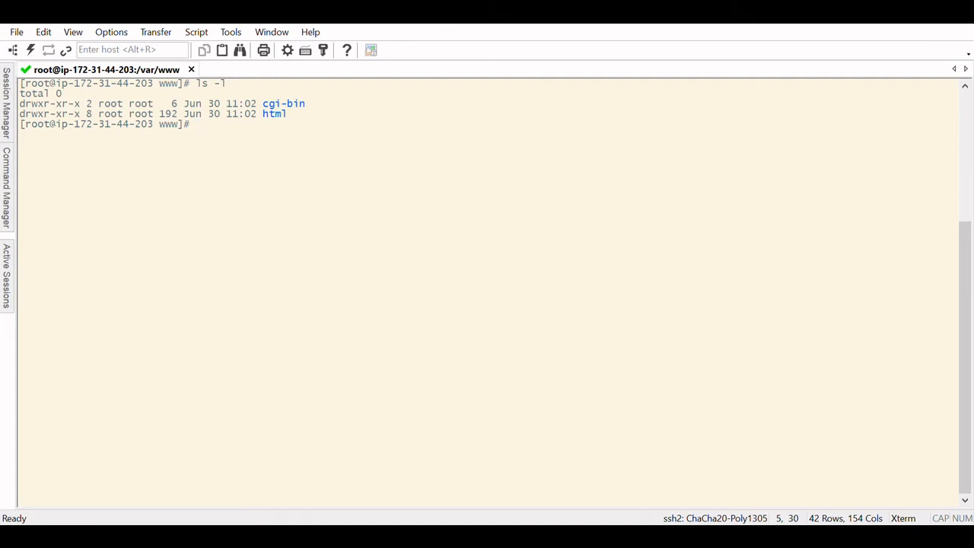
text(pwd)
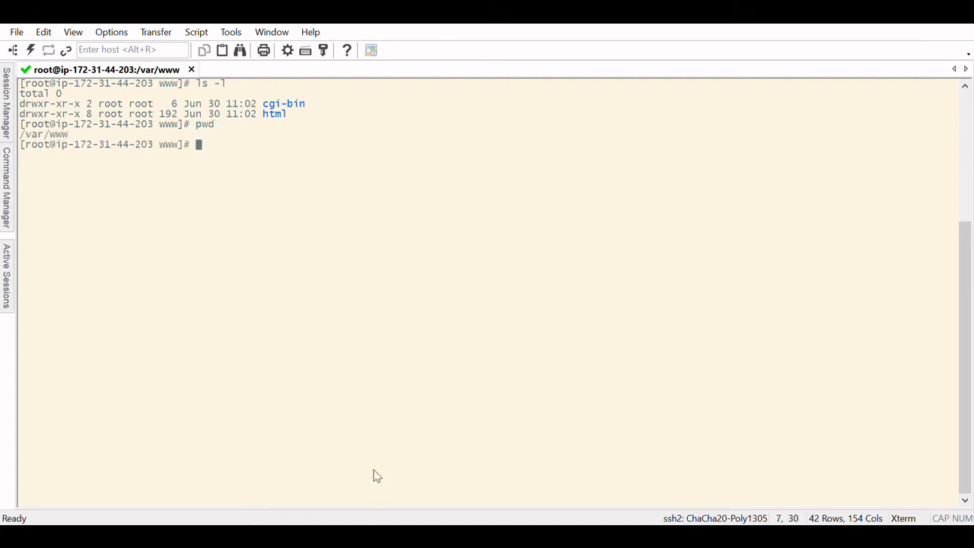
mouse_move(268, 167)
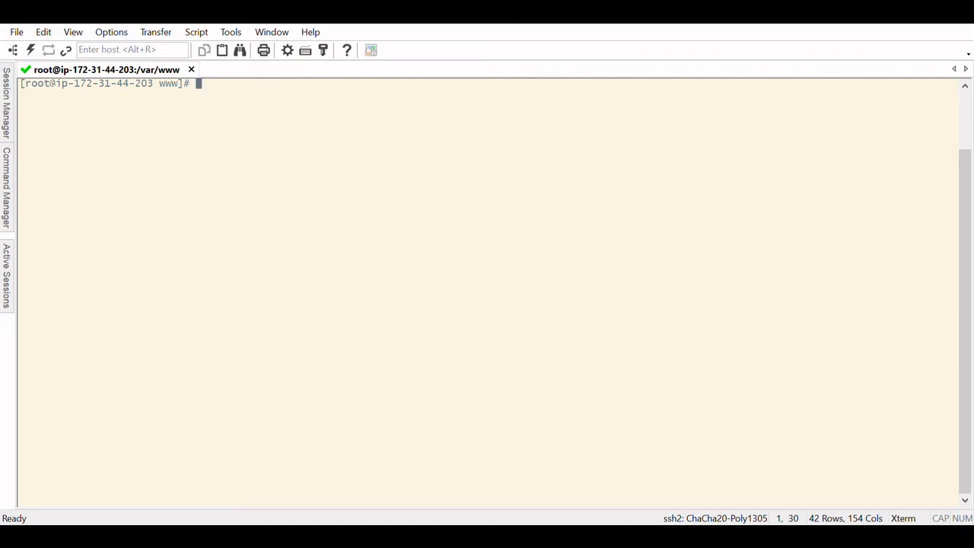
text(mk)
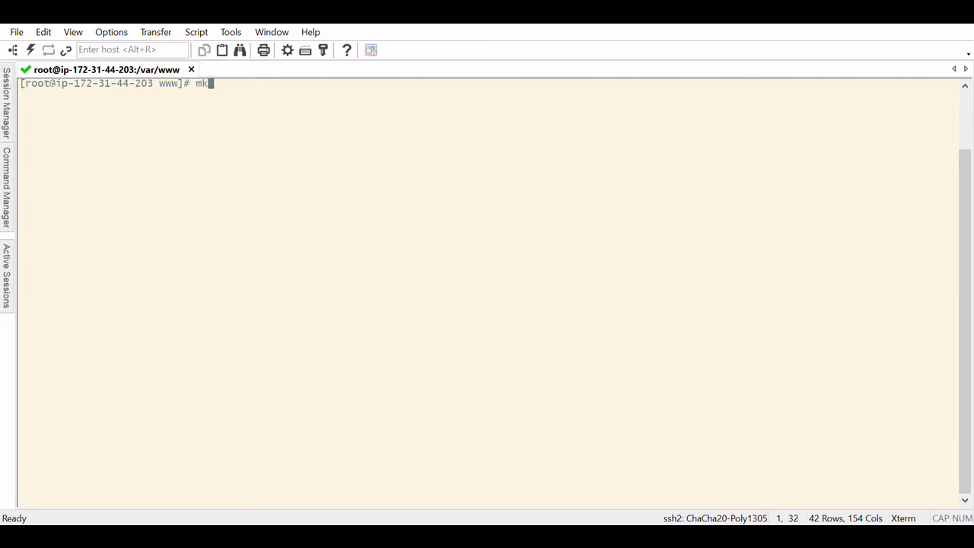
text(dir)
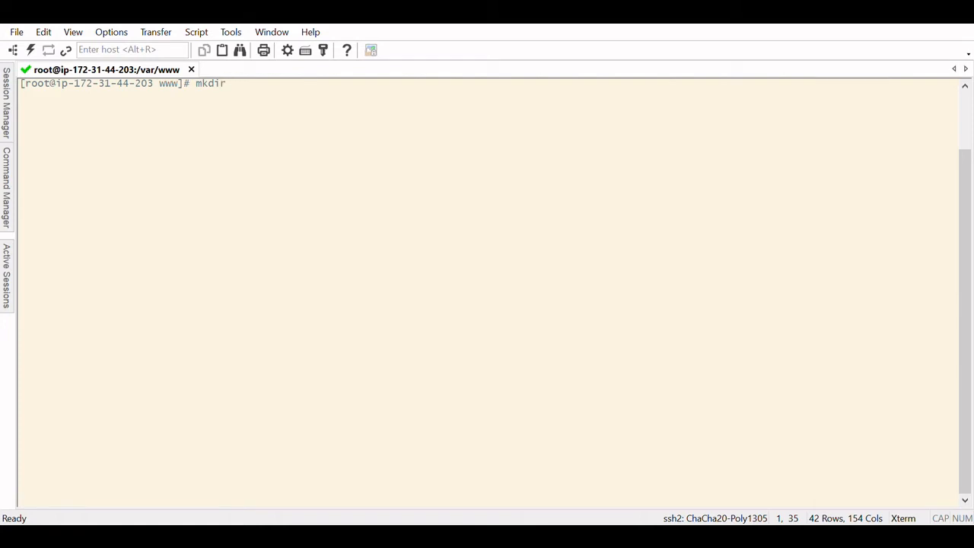
text(ex)
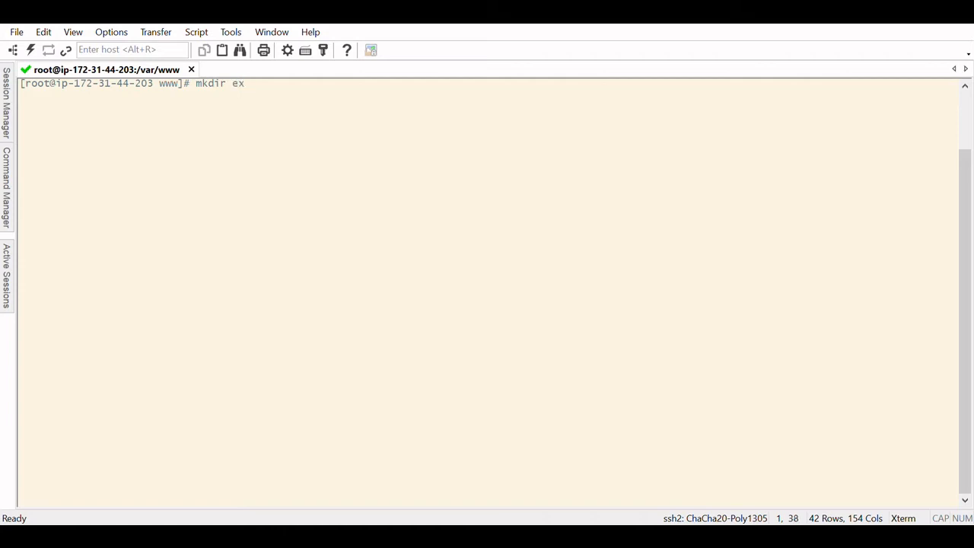
text(ample)
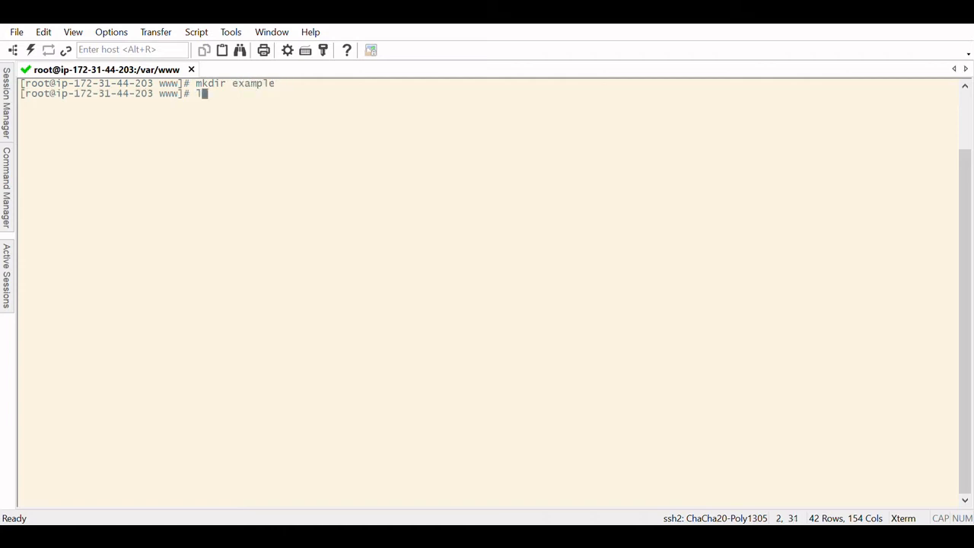
text(s -l)
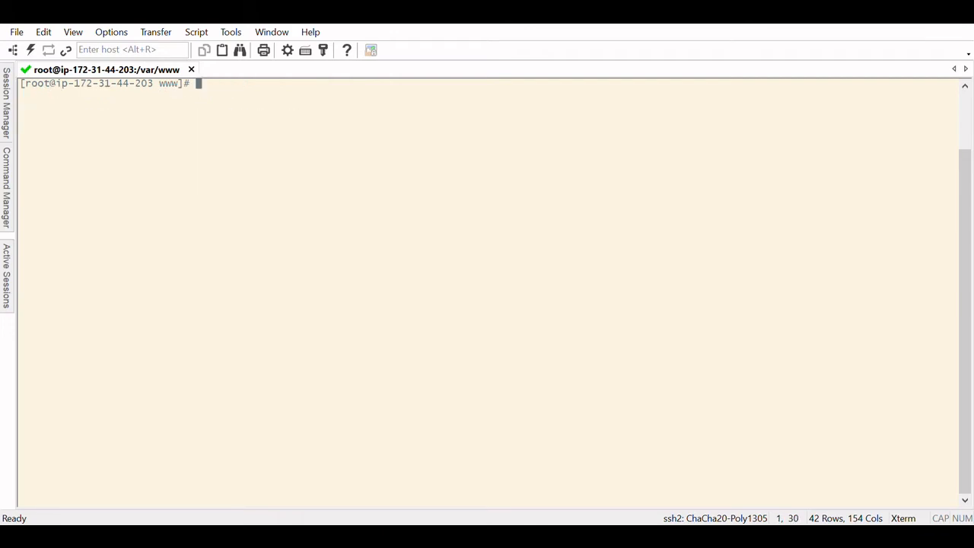
text(ls -l)
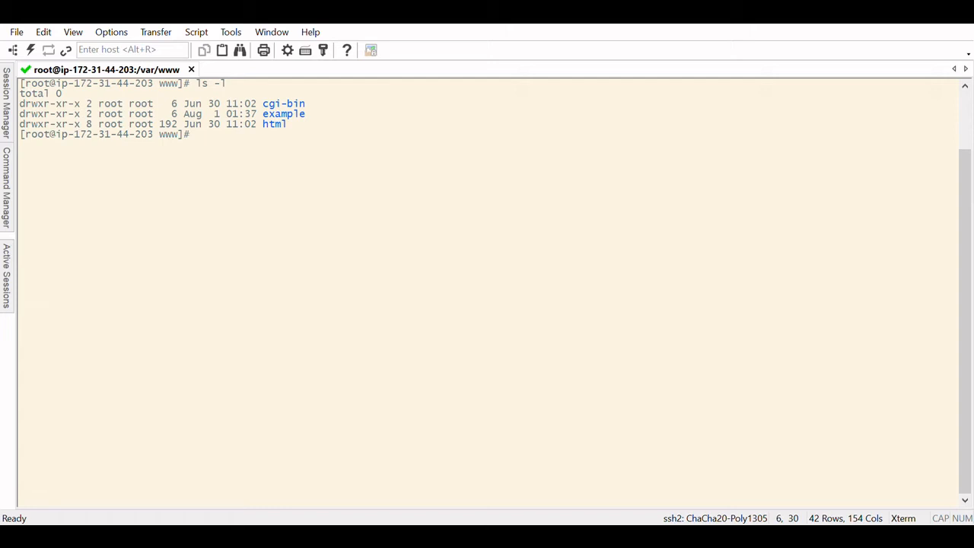
text(cd)
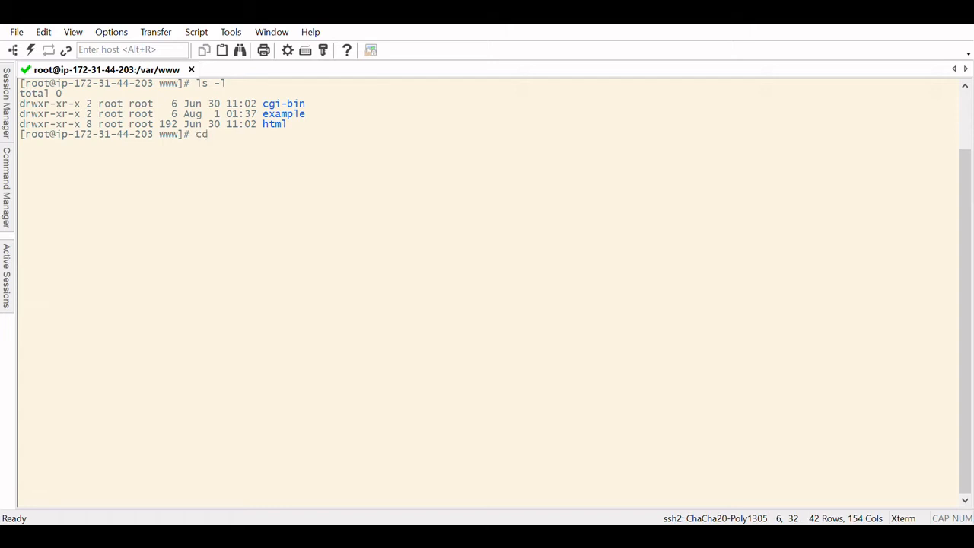
Change into /var/www/example, verify the path with pwd, and clear the screen.
text(example/)
text(pwd)
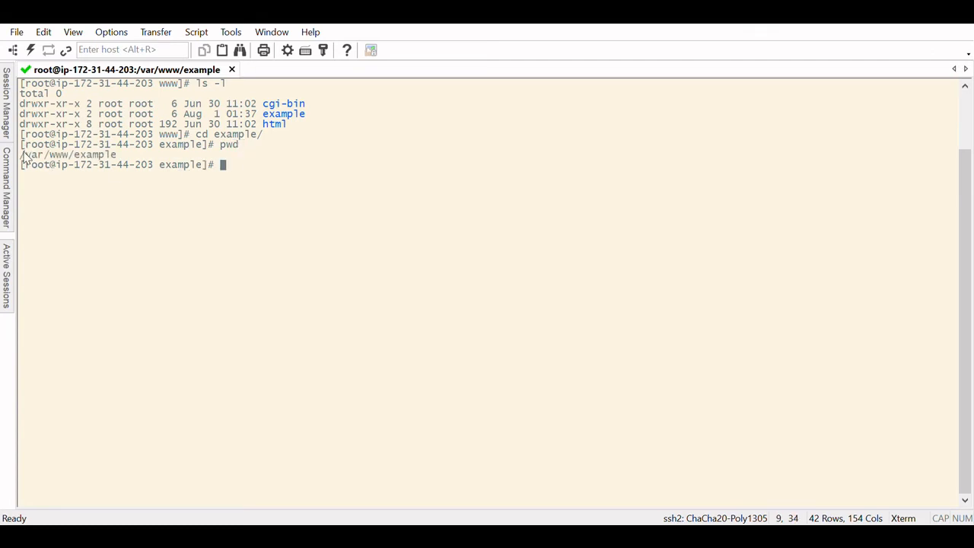
drag(21, 155, 73, 156)
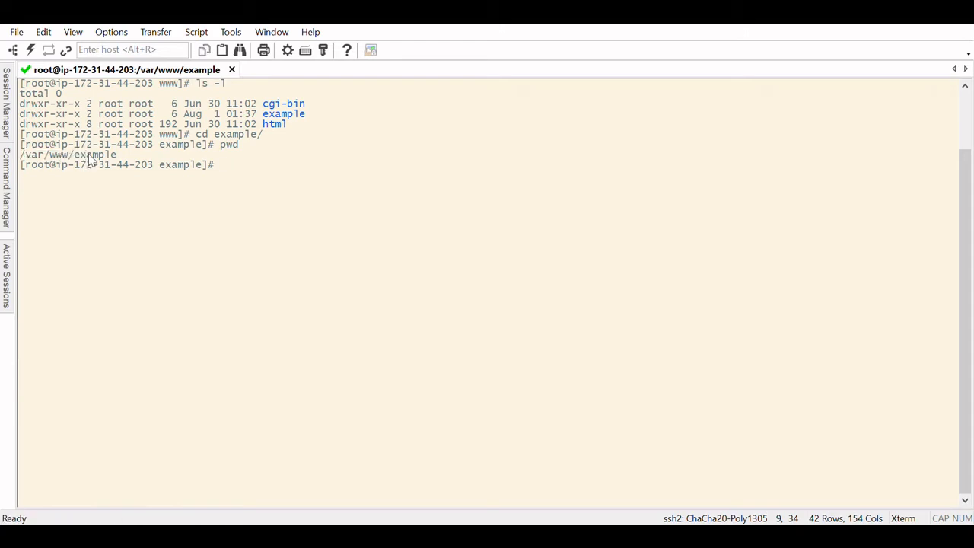
double_click(94, 155)
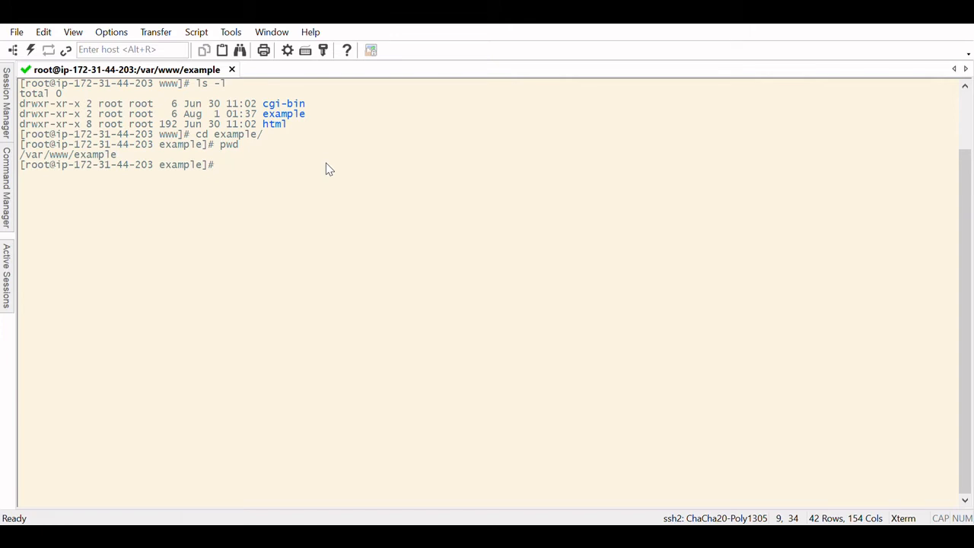
text(clear)
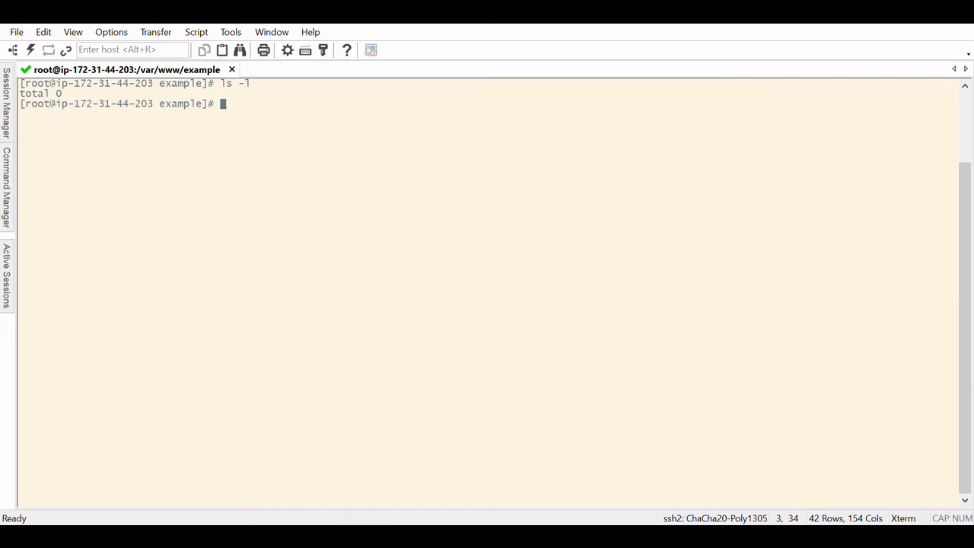
Launch nano on a new empty file named file inside /var/www/example.
text(nano)
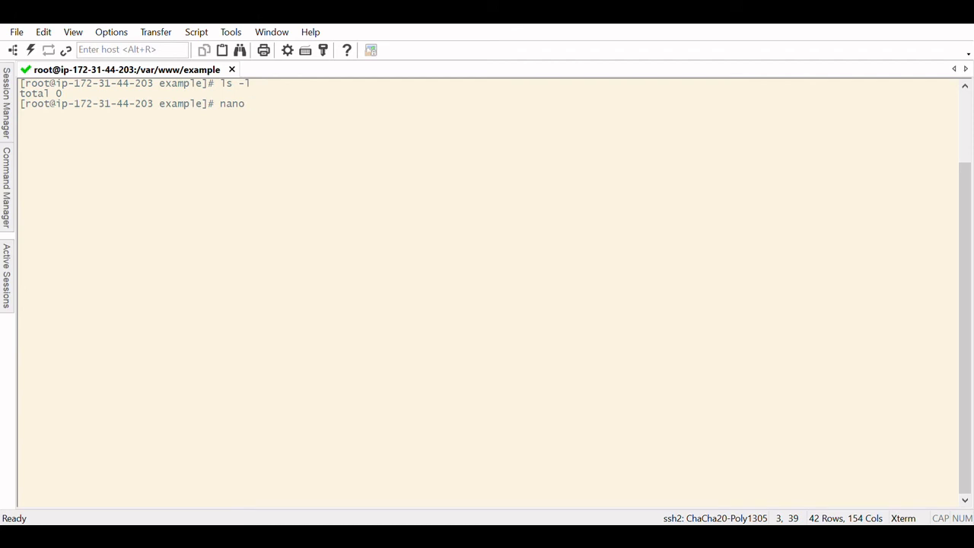
text(fi)
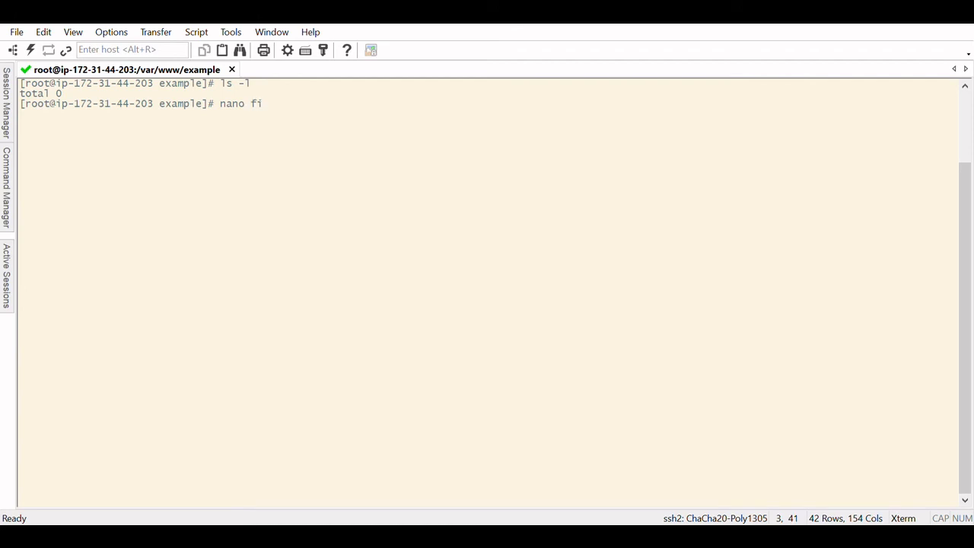
text(le)
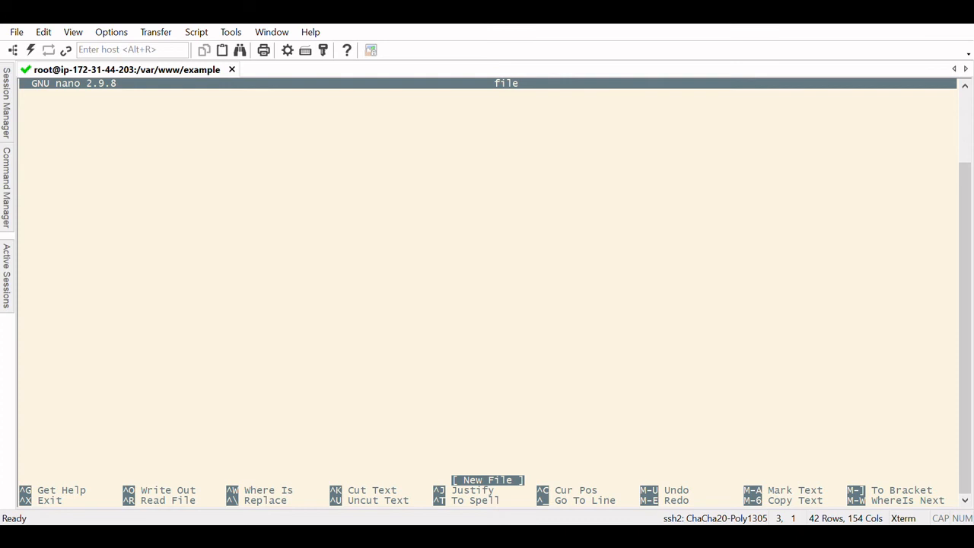
Write the Hello World line, save it with Ctrl+O, and exit nano to the prompt.
text(Hello Word)
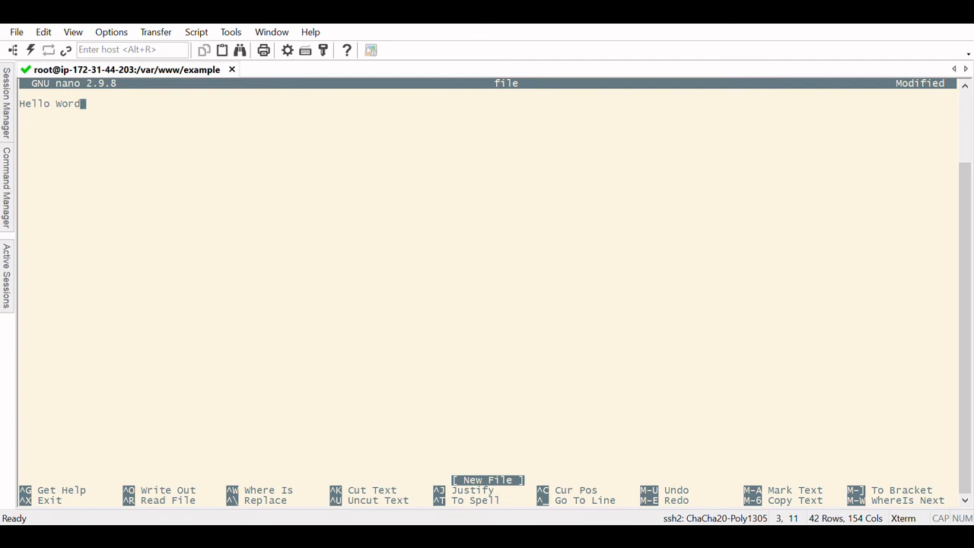
key(ctrl+o)
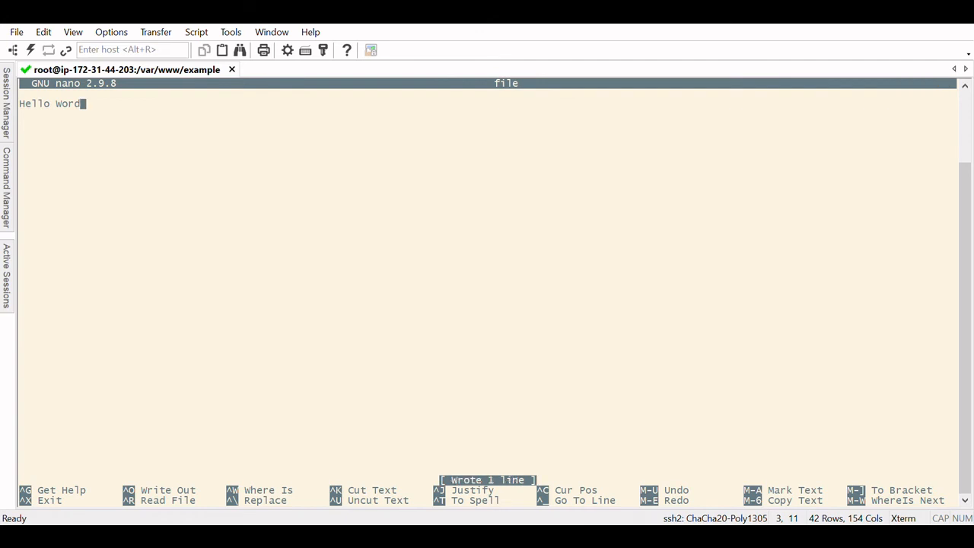
key(ctrl+x)
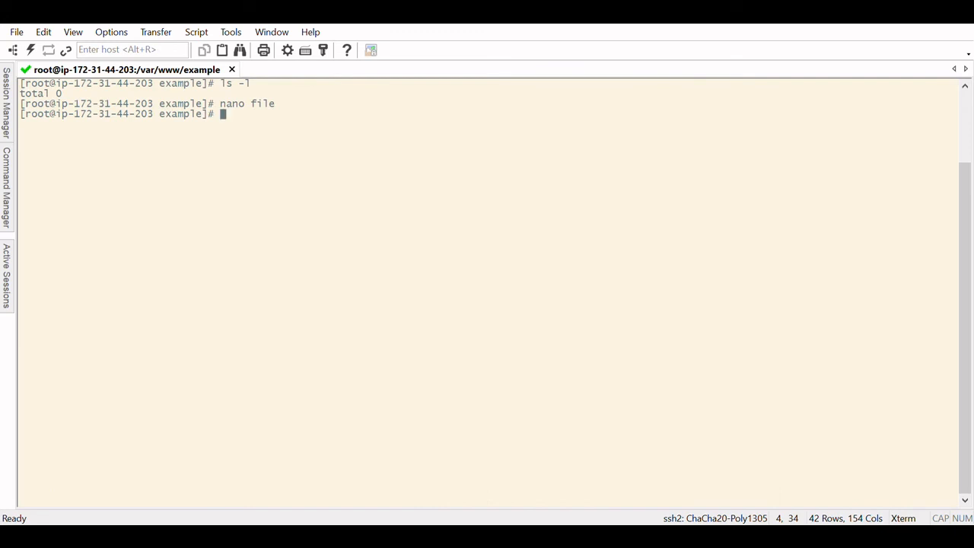
List /var/www/example showing file at 11 bytes and begin a mkdir command.
text(ls -l)
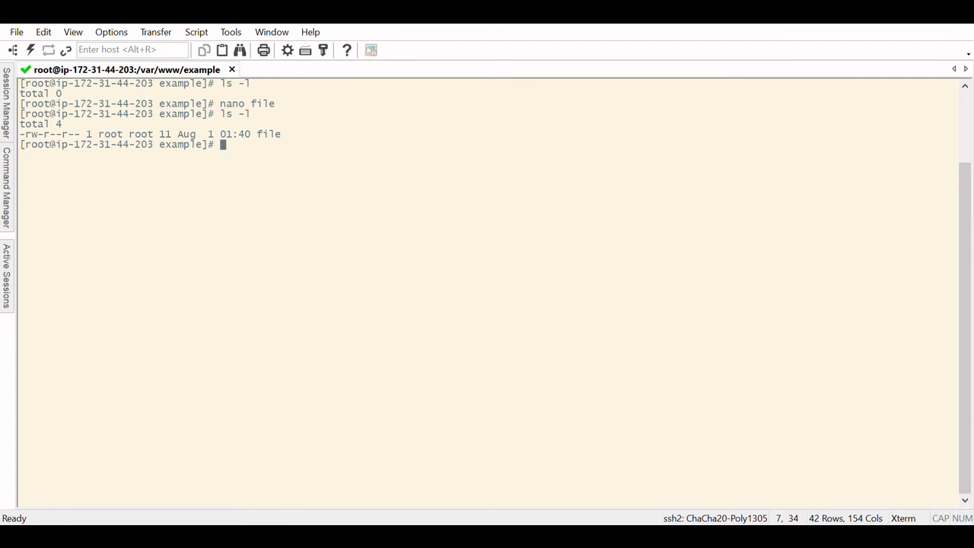
text(m)
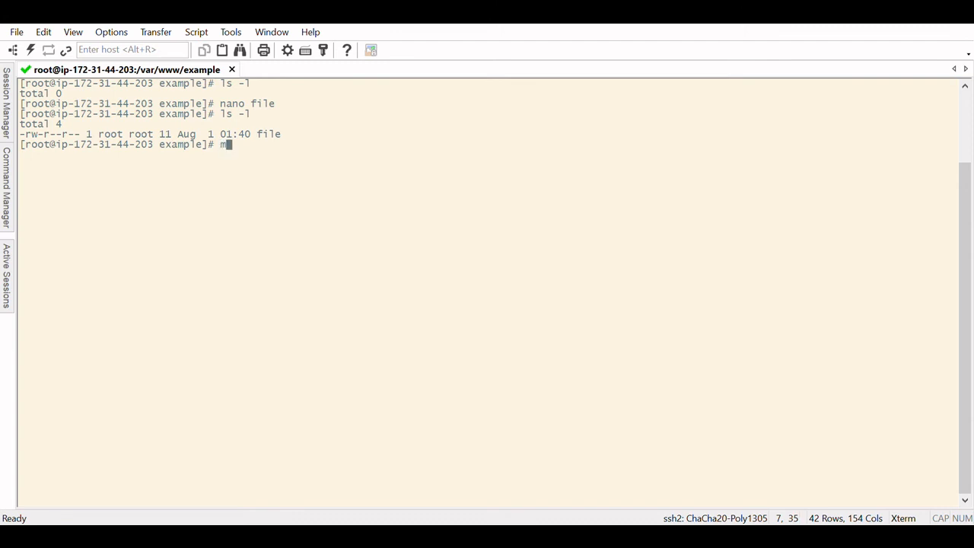
text(kdir)
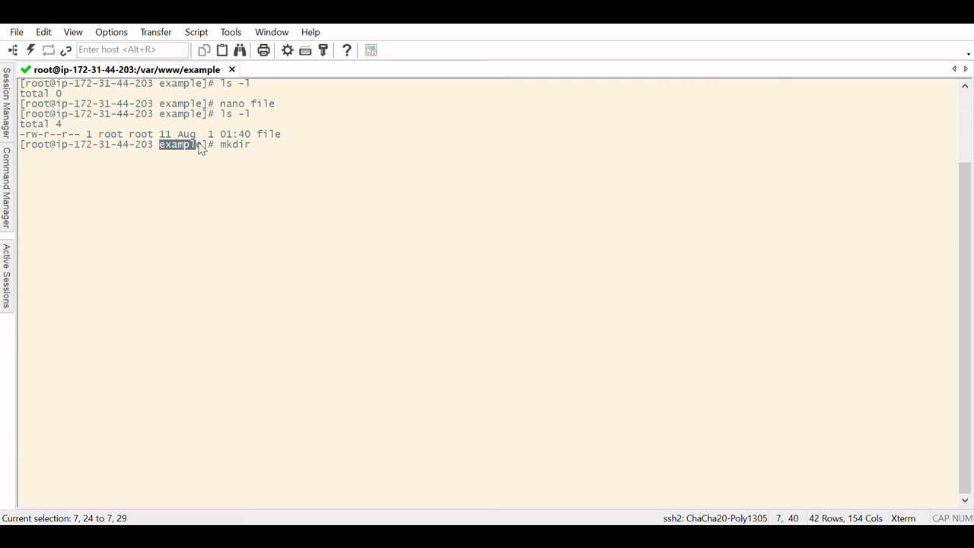
click(295, 155)
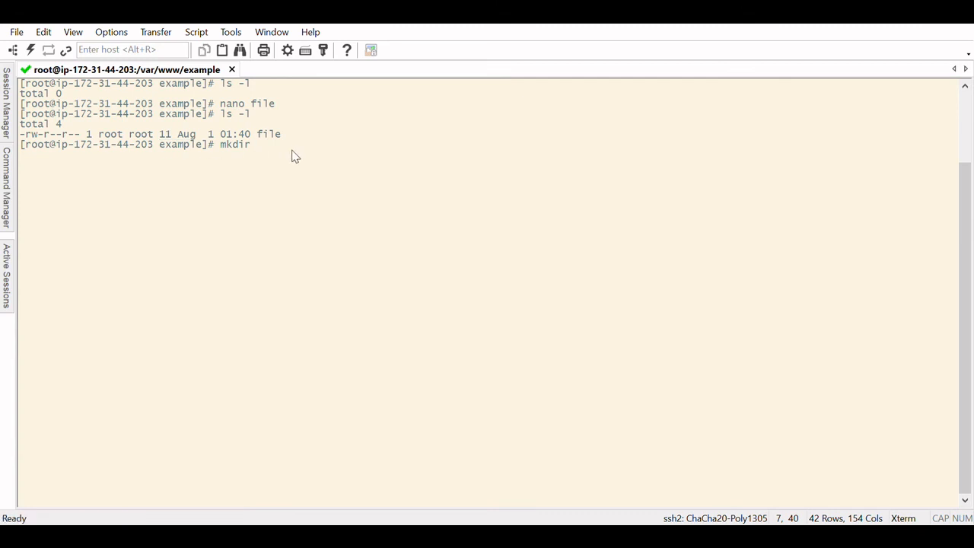
Create the example2 subdirectory and list it beside file, then start a nano command.
text(exmaple2)
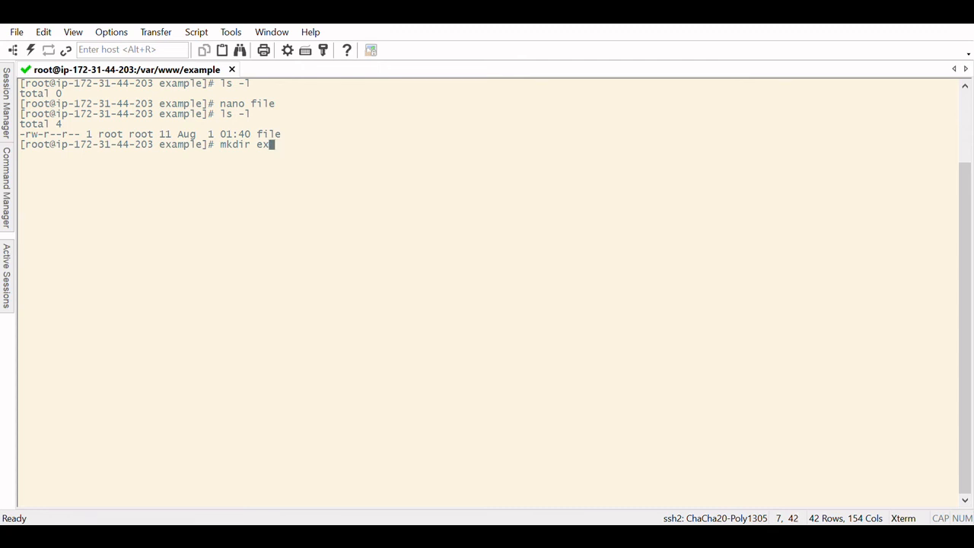
text(ampl)
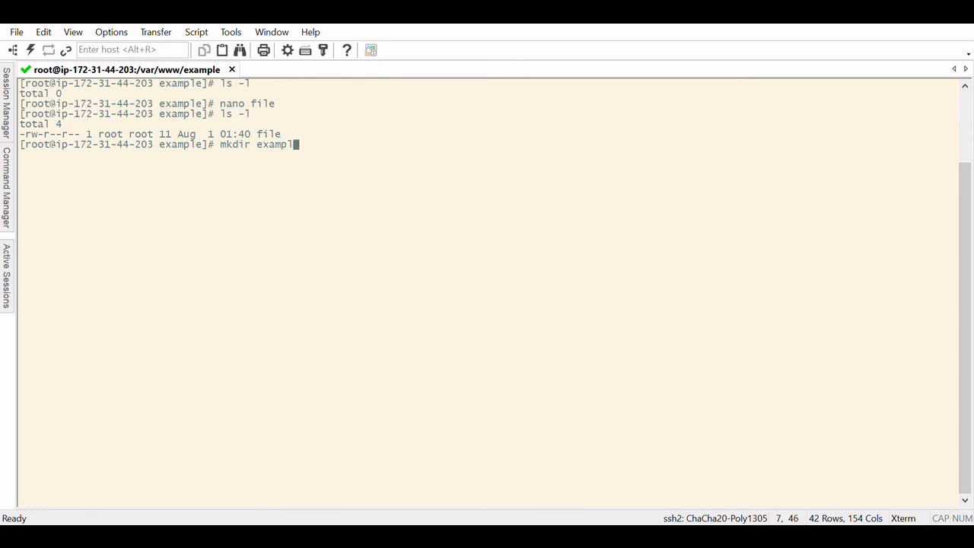
text(2)
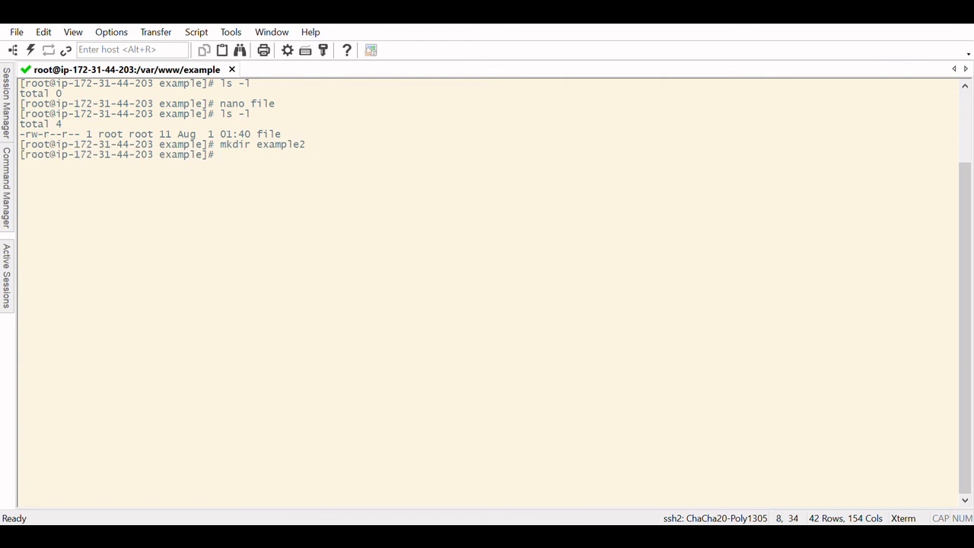
text(ls -l)
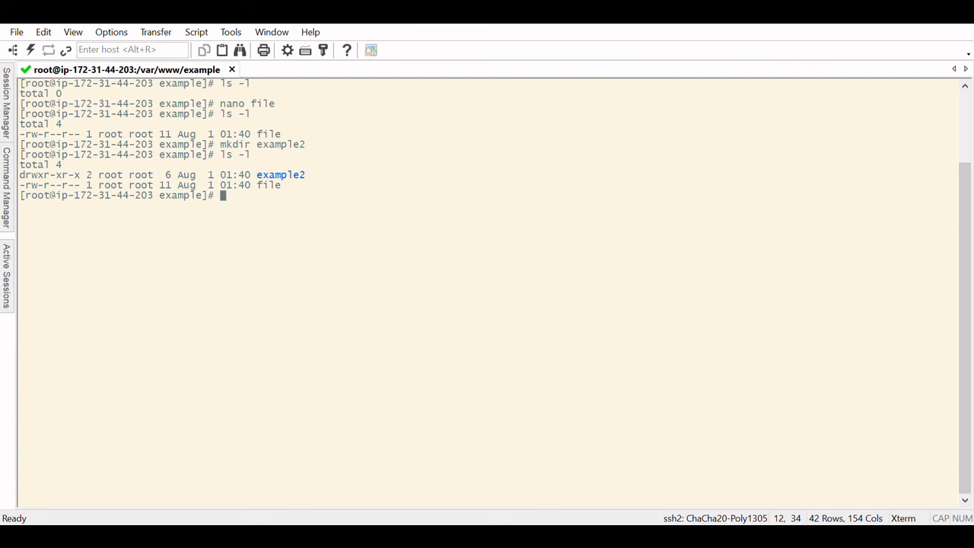
text(nano)
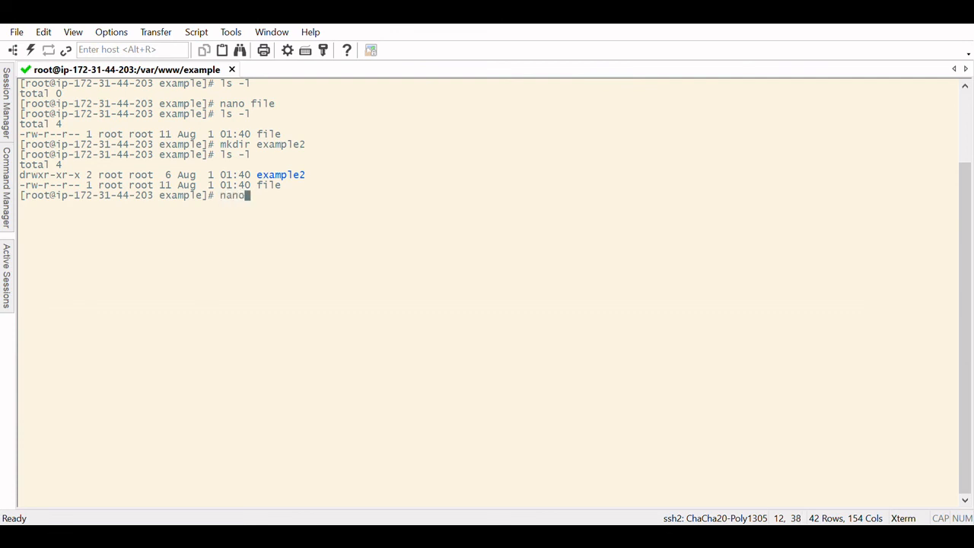